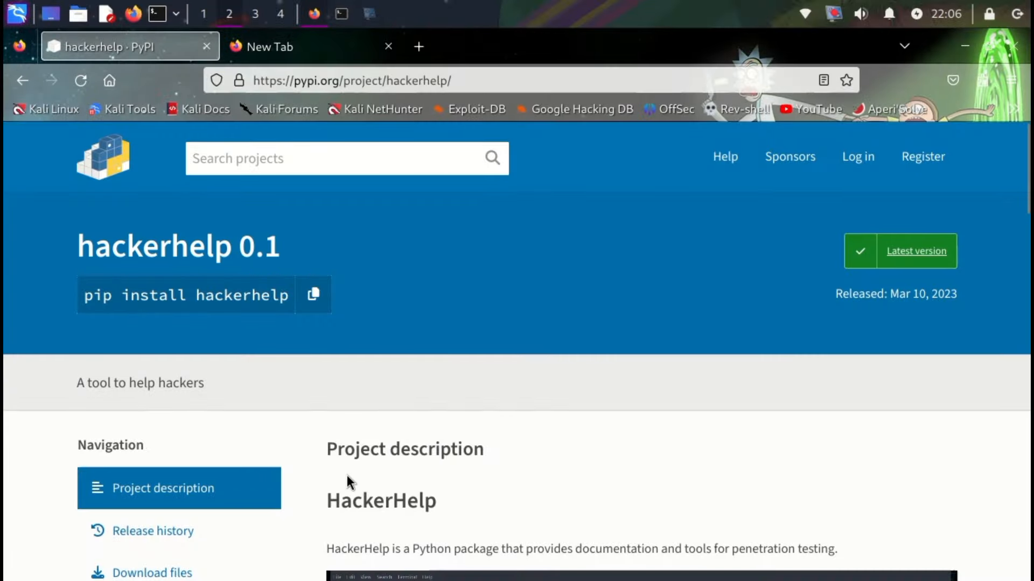
# Scroll through the pip install output, highlighting the package's one-line description
pyautogui.scroll(-3)
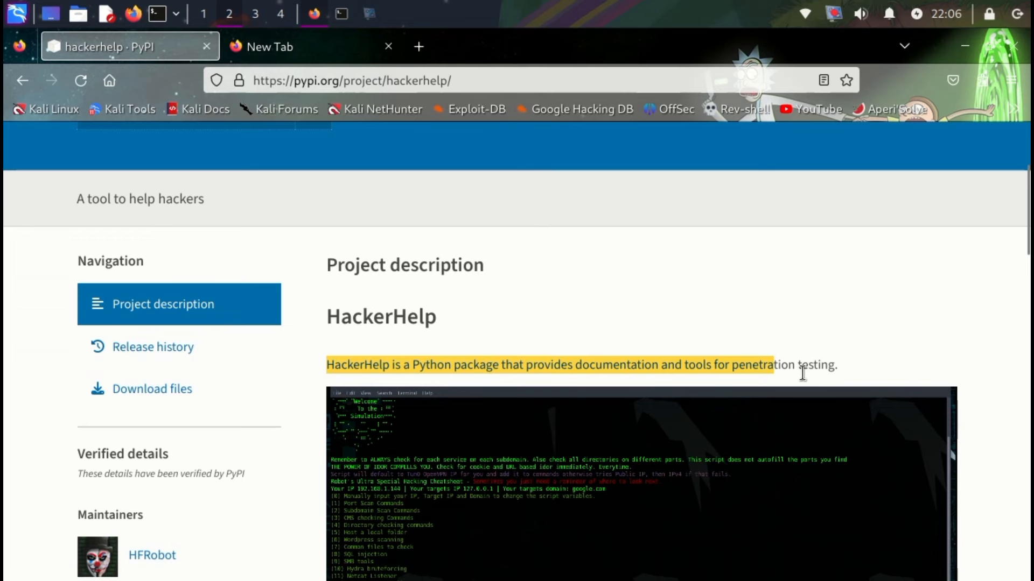
pyautogui.moveTo(795, 364); pyautogui.dragTo(837, 365)
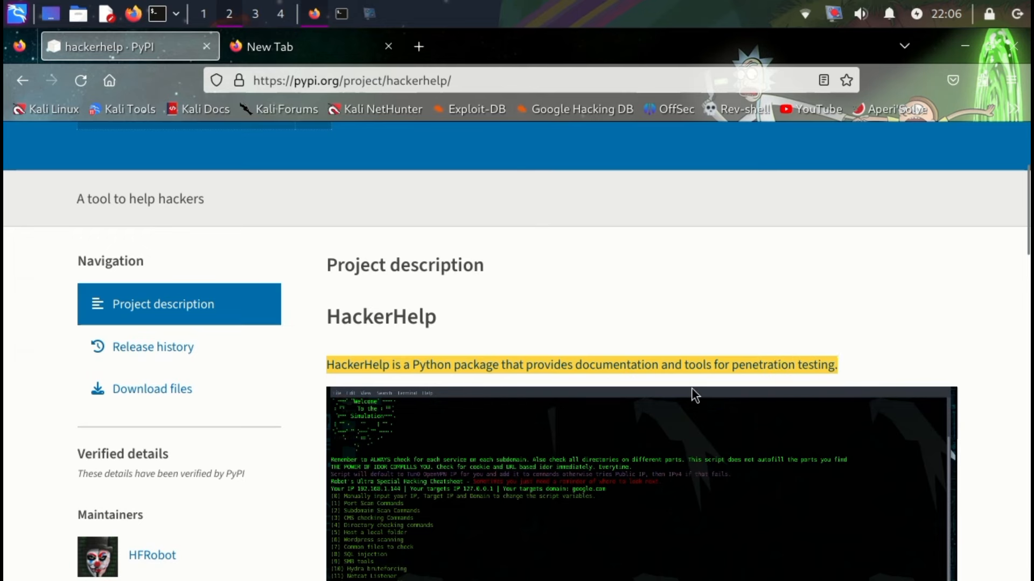
pyautogui.scroll(-3)
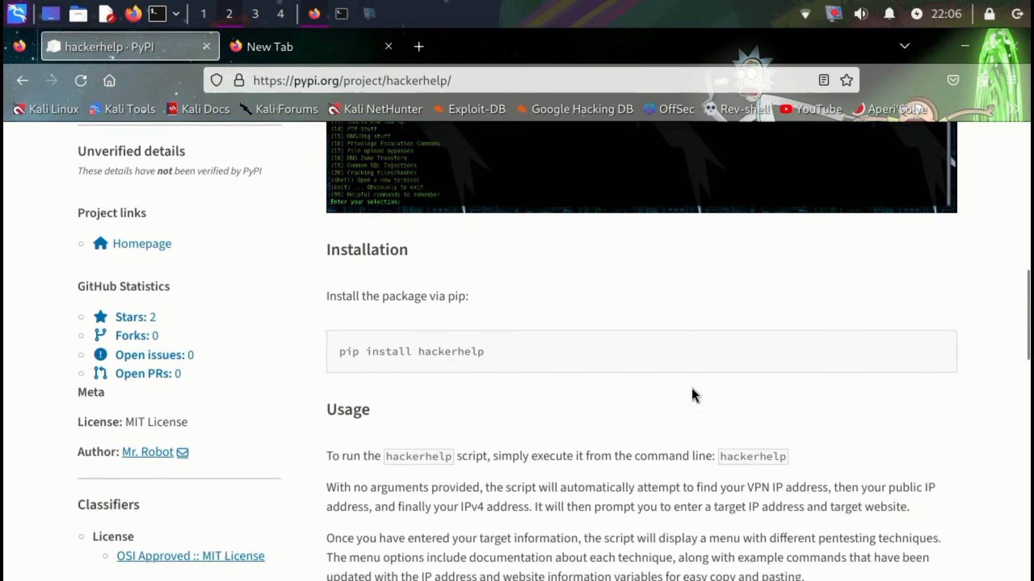
pyautogui.scroll(-3)
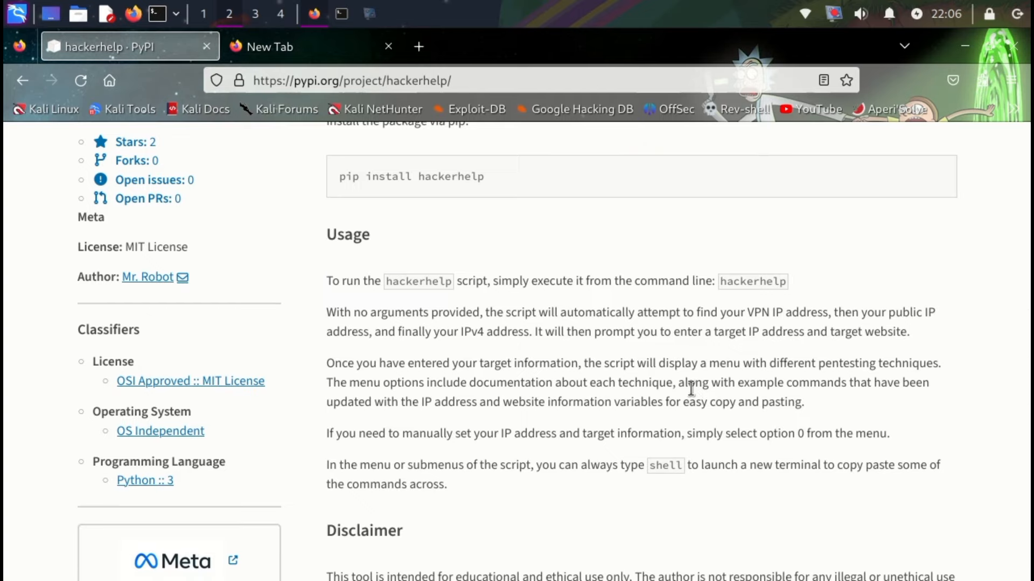
pyautogui.scroll(3)
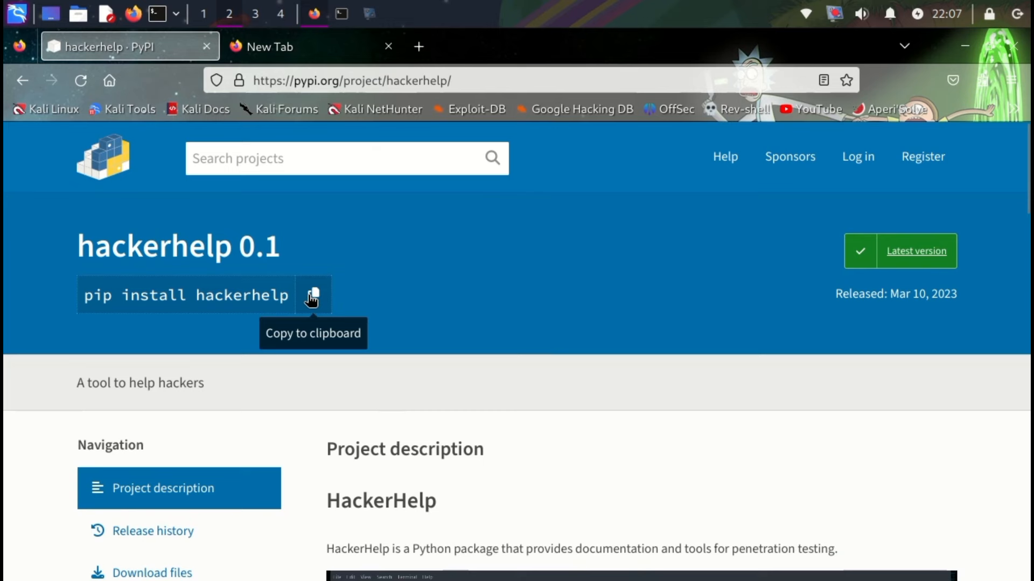
pyautogui.moveTo(467, 417)
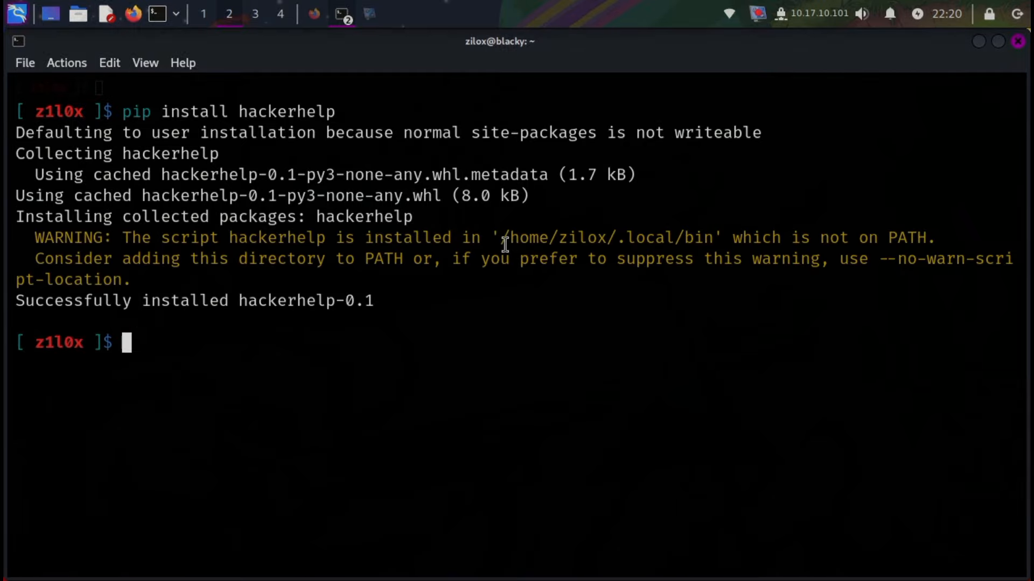
# Highlight the /home/zilox/.local/bin install path, then run hackerhelp and get command not found
pyautogui.moveTo(502, 238); pyautogui.dragTo(666, 238)
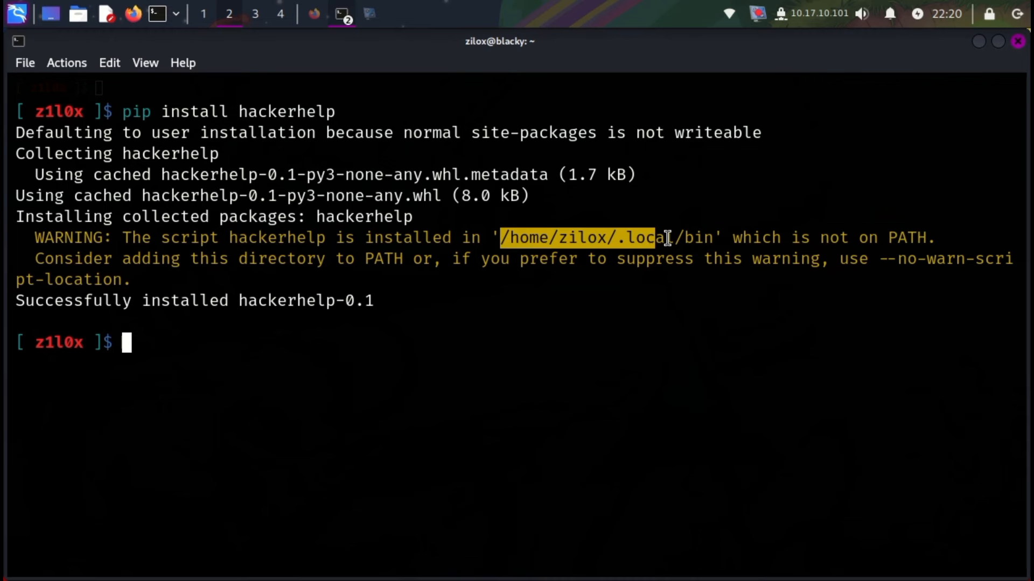
pyautogui.moveTo(659, 238); pyautogui.dragTo(711, 238)
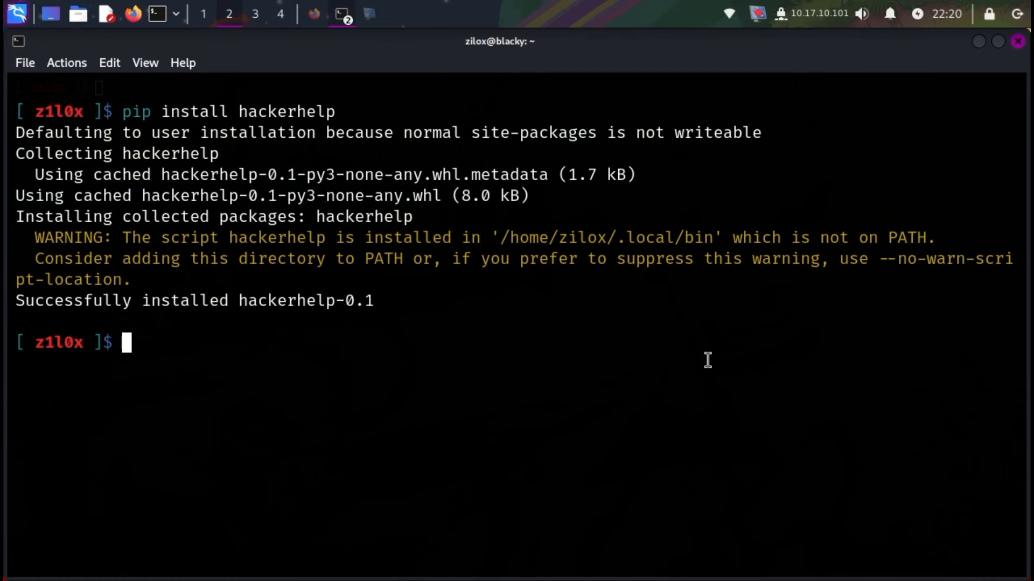
pyautogui.write('hackerhelp')
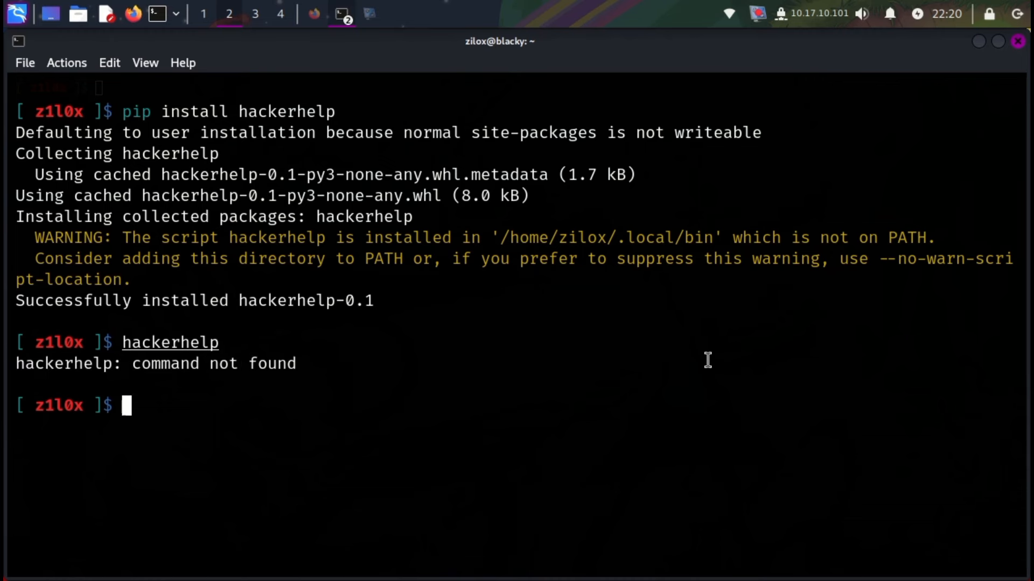
# From /home/zilox/.local/bin, copy hackerhelp into /usr/bin and launch its cheatsheet menu
pyautogui.write('cd /home/zilox/.local/bin')
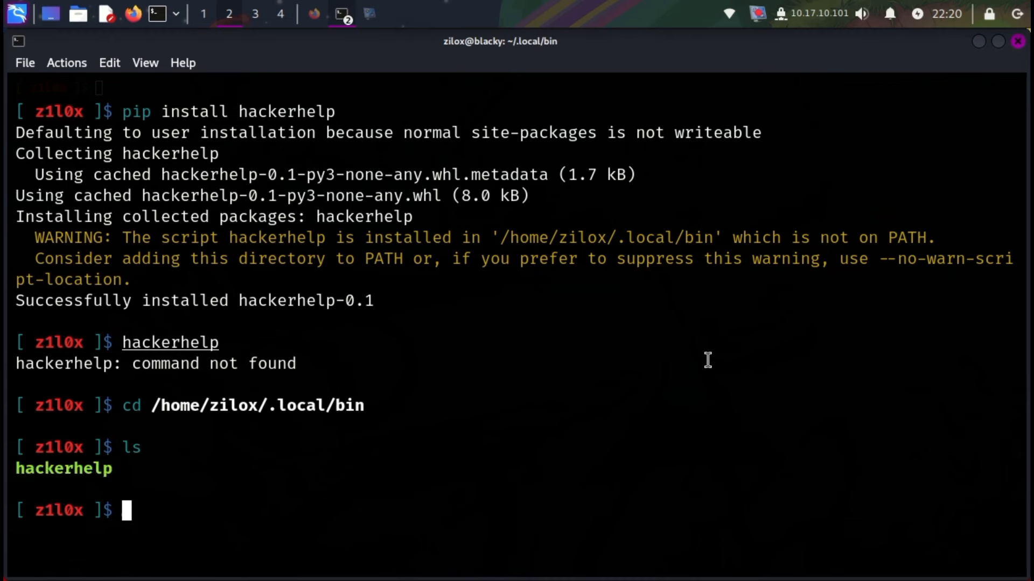
pyautogui.write('sudo rm hackerhelp')
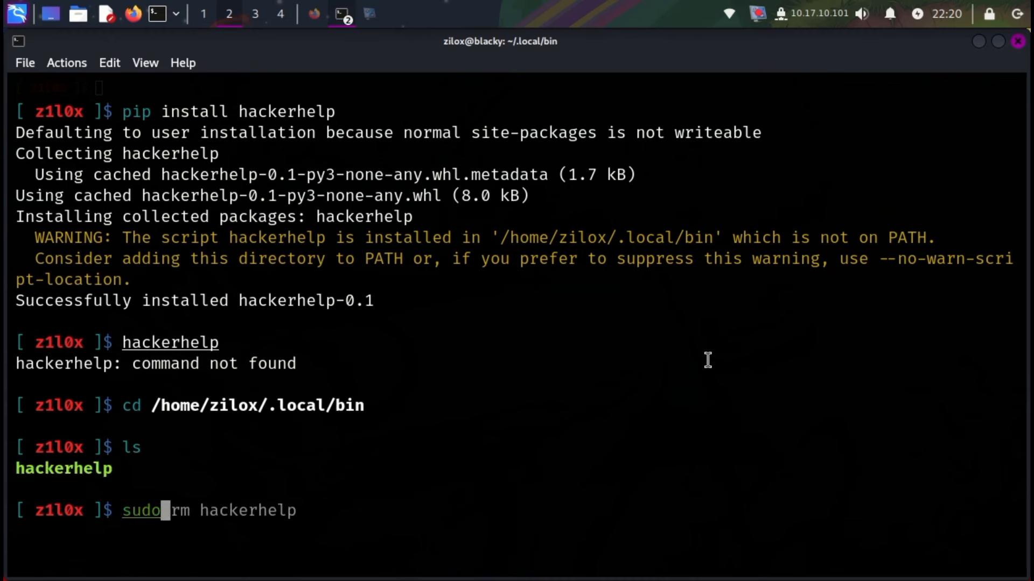
pyautogui.write('cp hackerhelp /usr/bin')
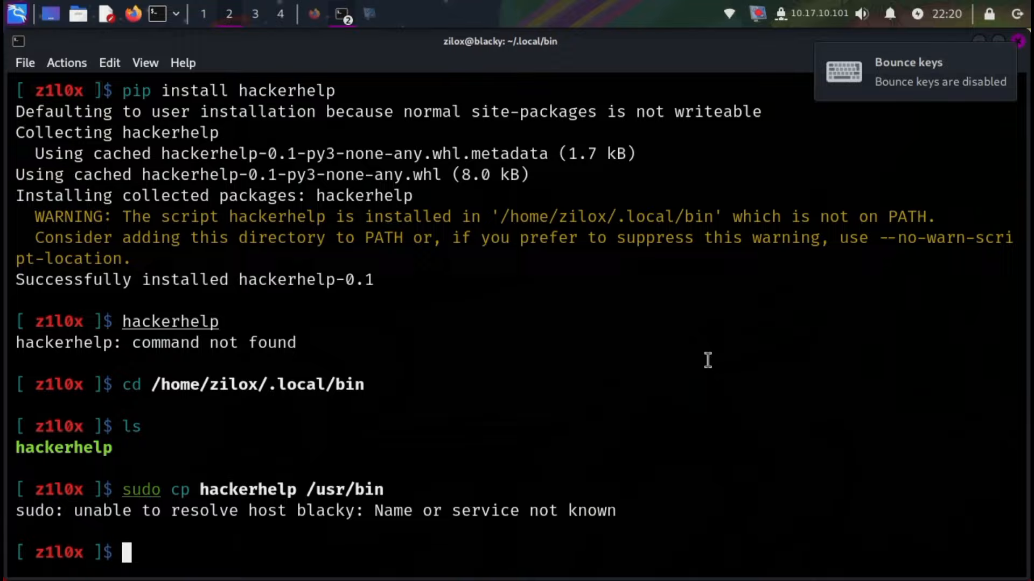
pyautogui.write('hackerhelp')
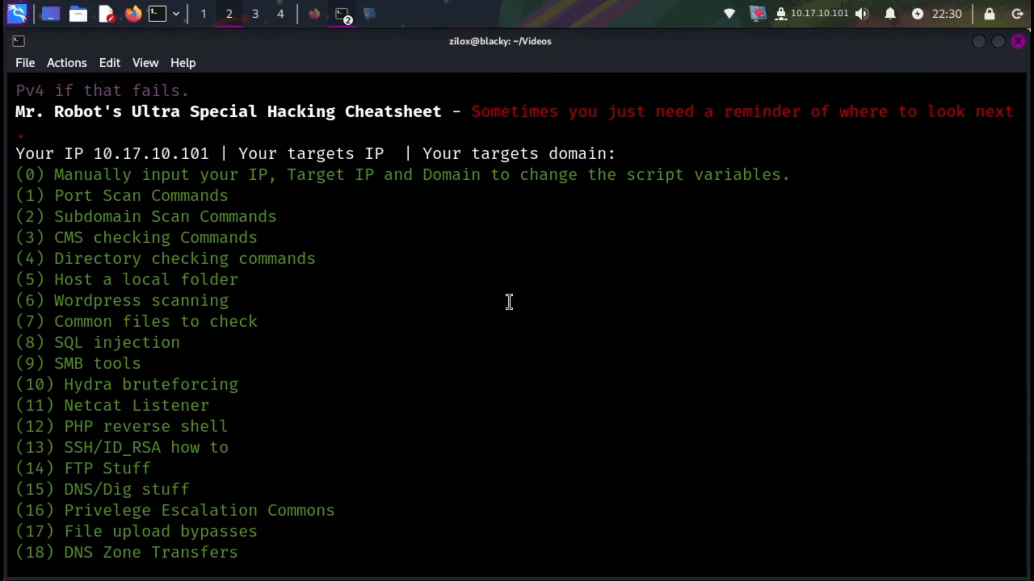
pyautogui.moveTo(96, 183)
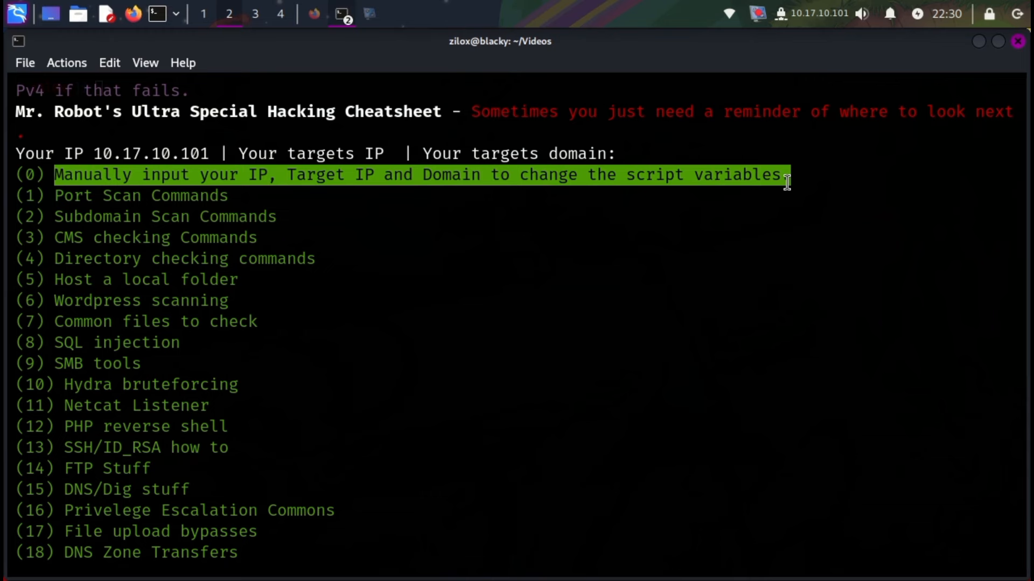
pyautogui.moveTo(669, 198)
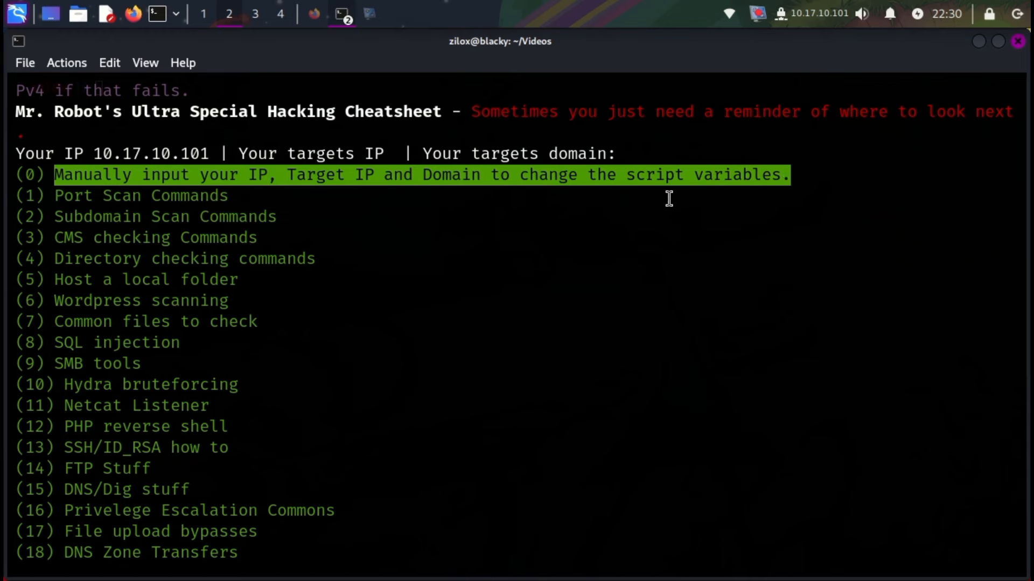
pyautogui.moveTo(680, 196)
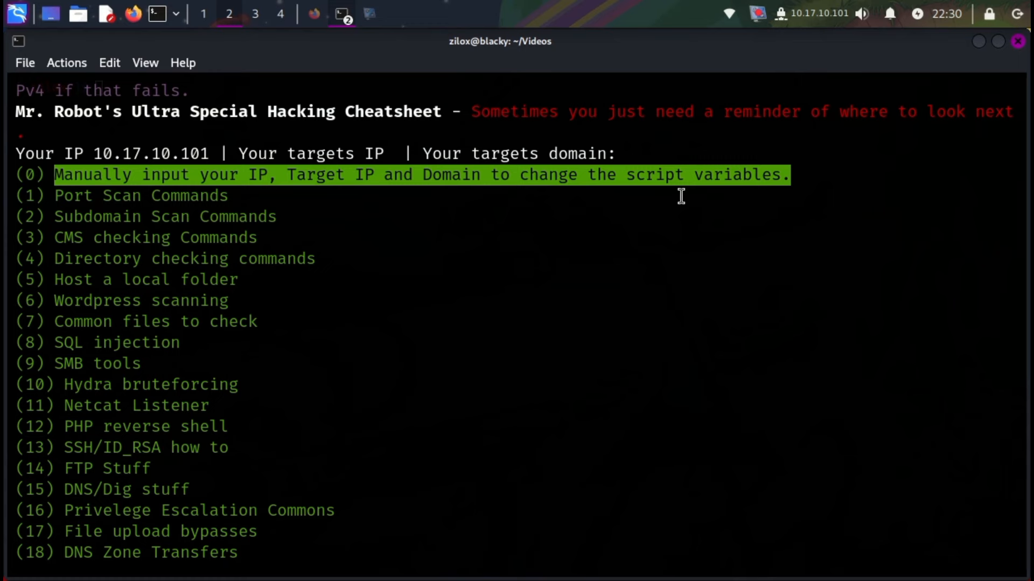
pyautogui.moveTo(75, 196)
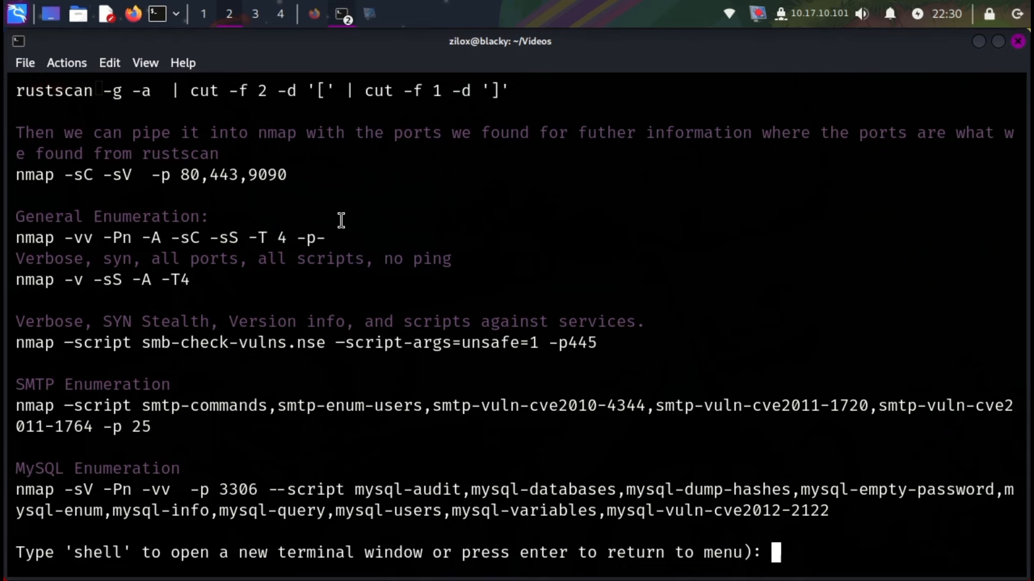
pyautogui.moveTo(8, 97)
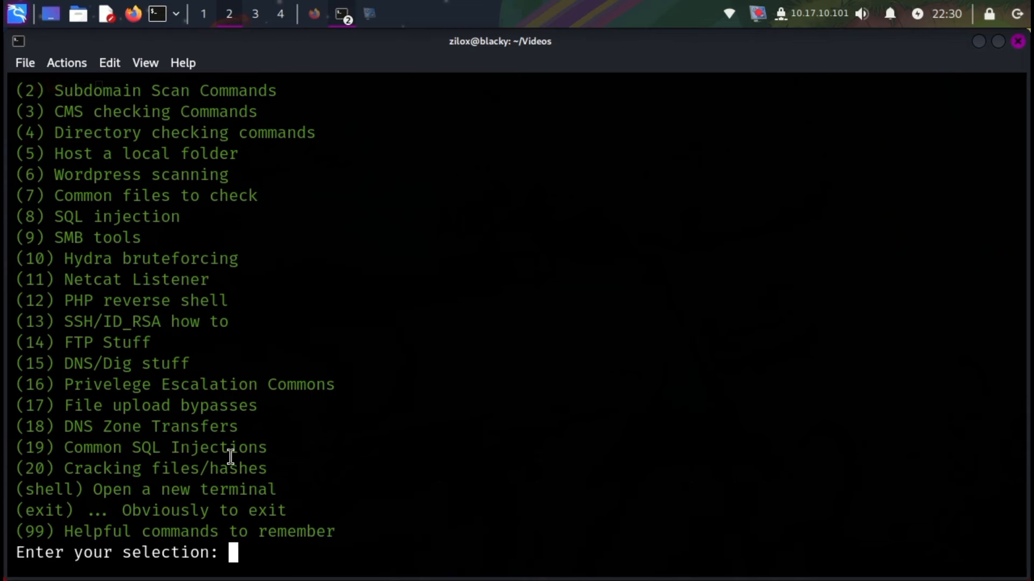
pyautogui.moveTo(196, 94)
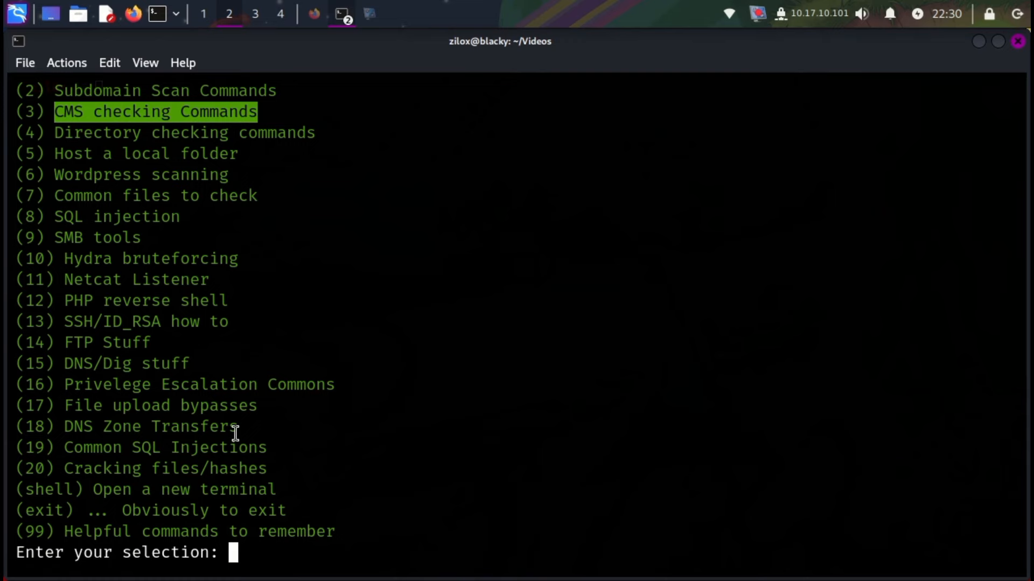
pyautogui.moveTo(187, 265)
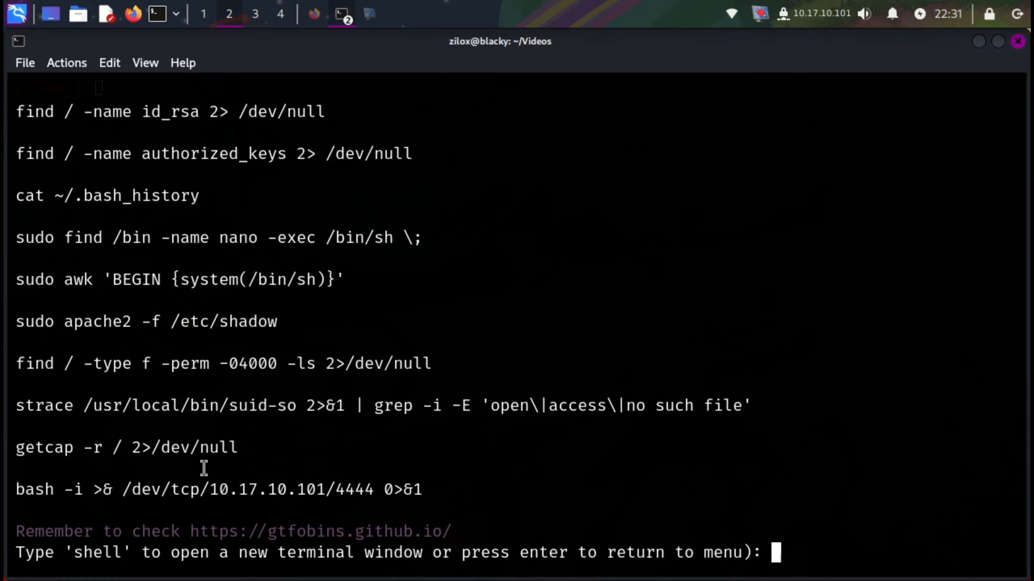
# Return to the cheatsheet menu and choose option 8, SQL injection
pyautogui.press('enter')
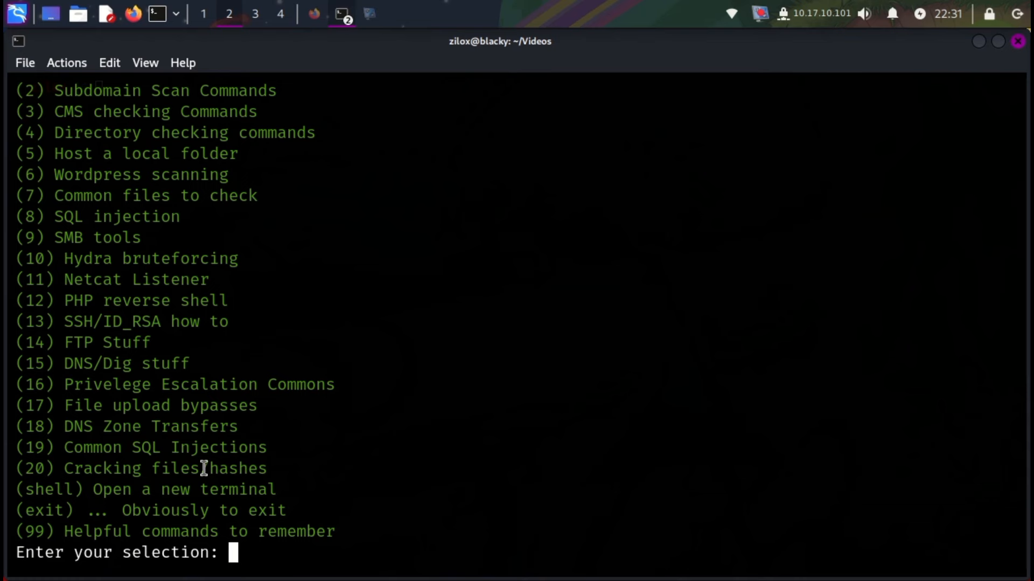
pyautogui.write('8')
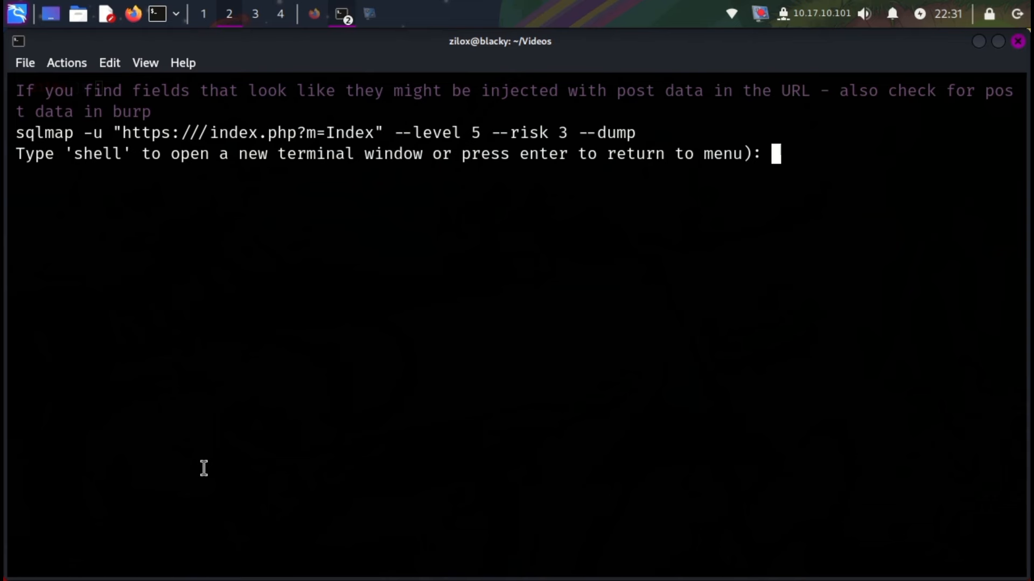
# Enter 'shell' at hackerhelp's prompt to spawn a new terminal window
pyautogui.write('shell')
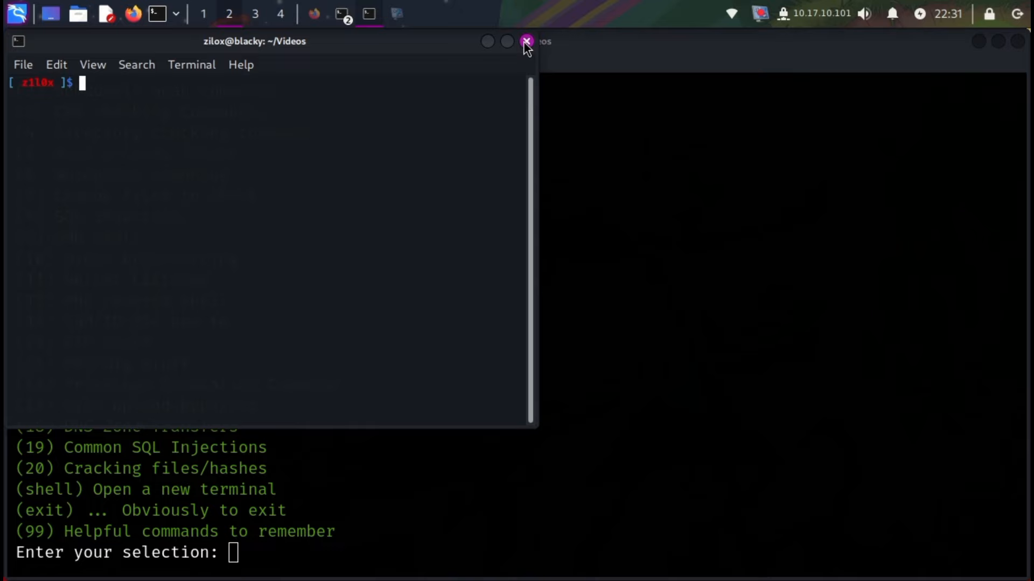
# Close the extra GNOME Terminal window, leaving hackerhelp's menu visible
pyautogui.click(525, 41)
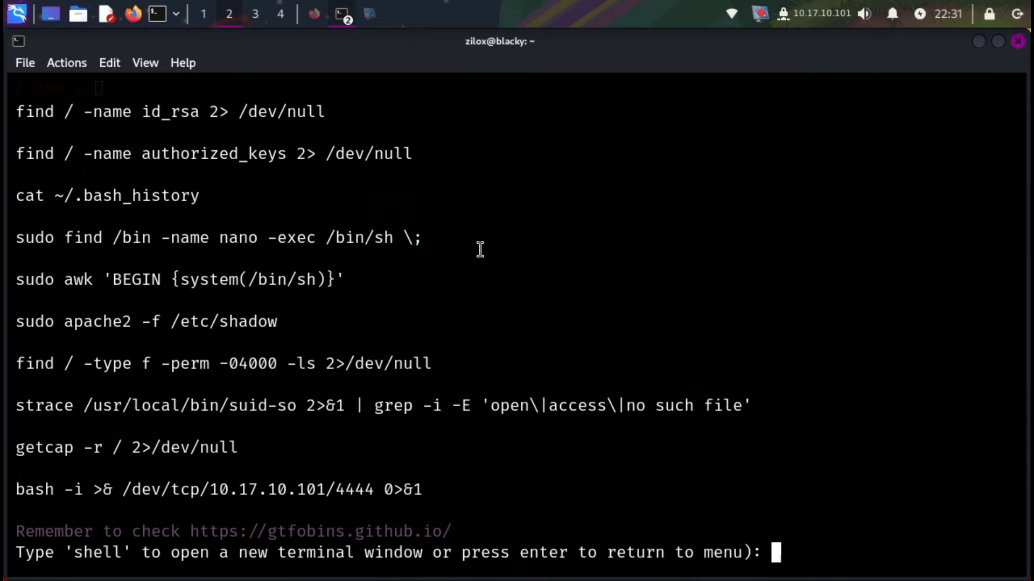
pyautogui.moveTo(426, 240)
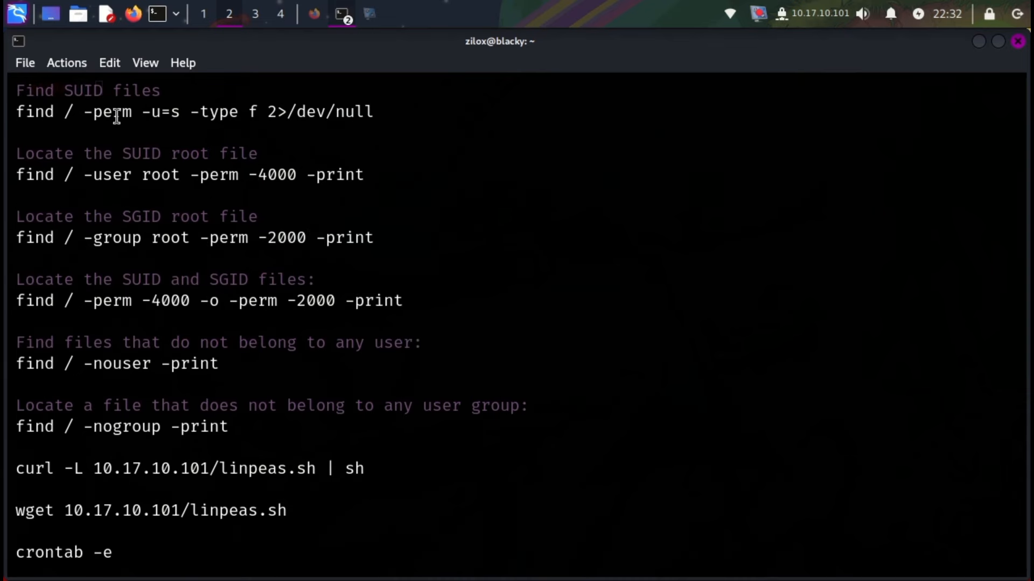
pyautogui.moveTo(270, 135)
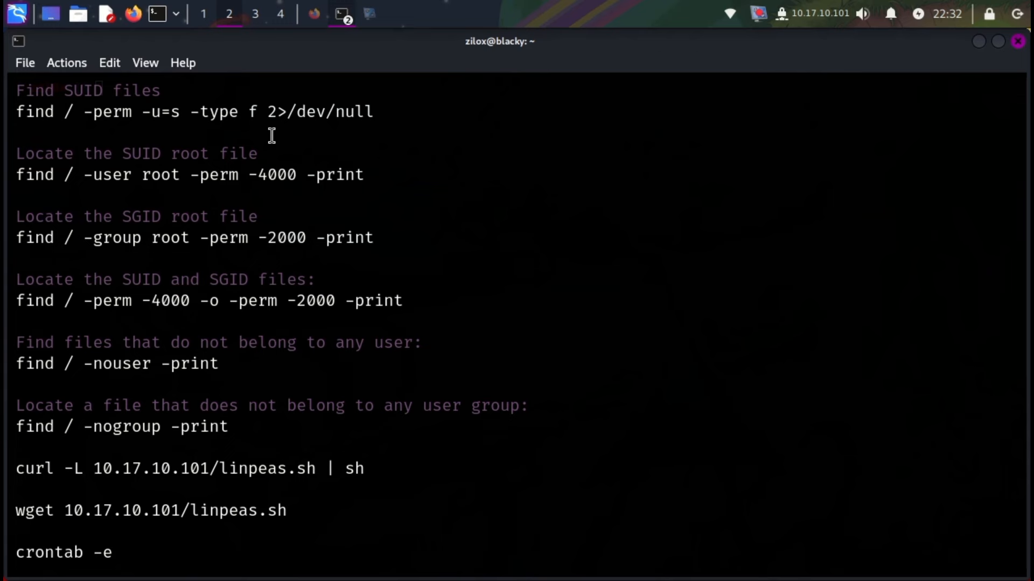